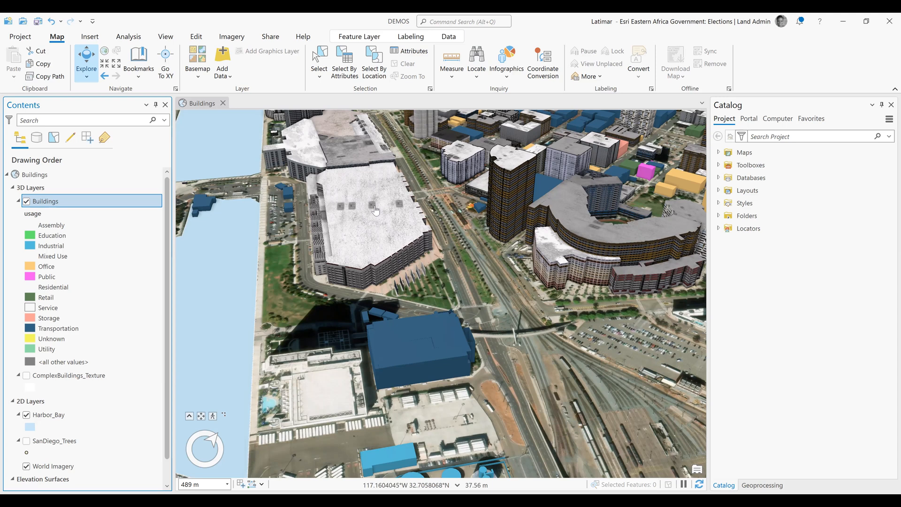
mouse_move(404, 236)
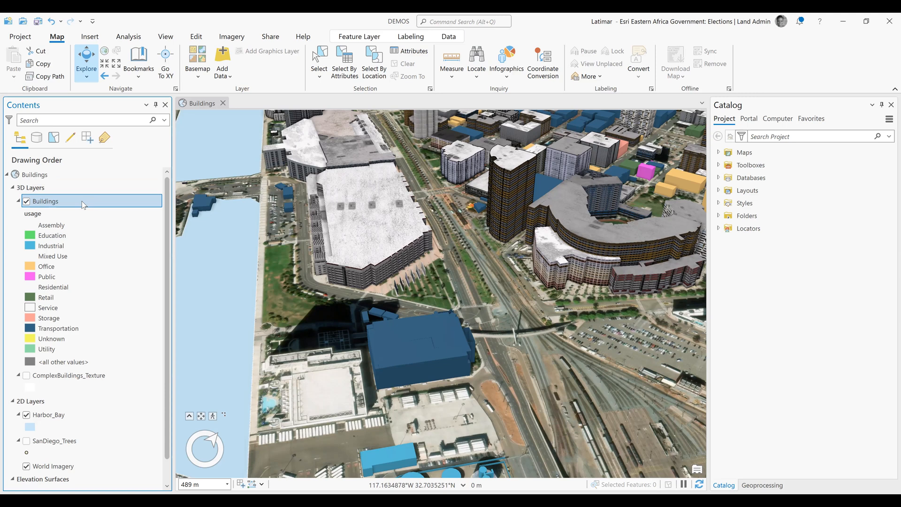
mouse_move(82, 205)
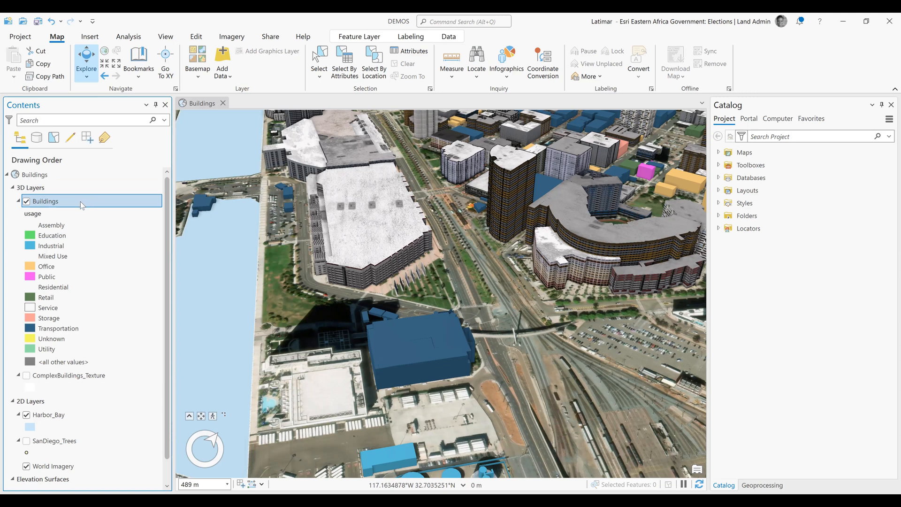
- Open the context menu of the Buildings layer in the Contents pane
right_click(45, 201)
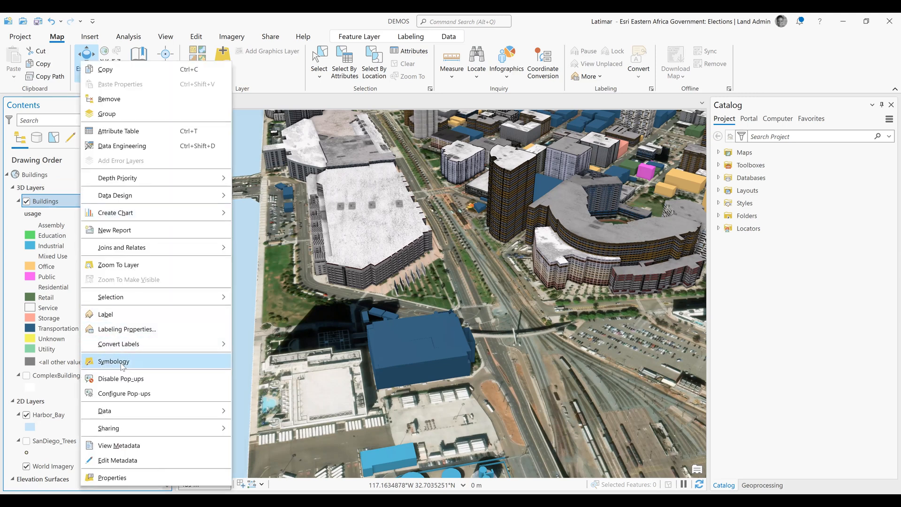
- Open the Buildings layer's Symbology pane showing its unique values by usage
left_click(114, 361)
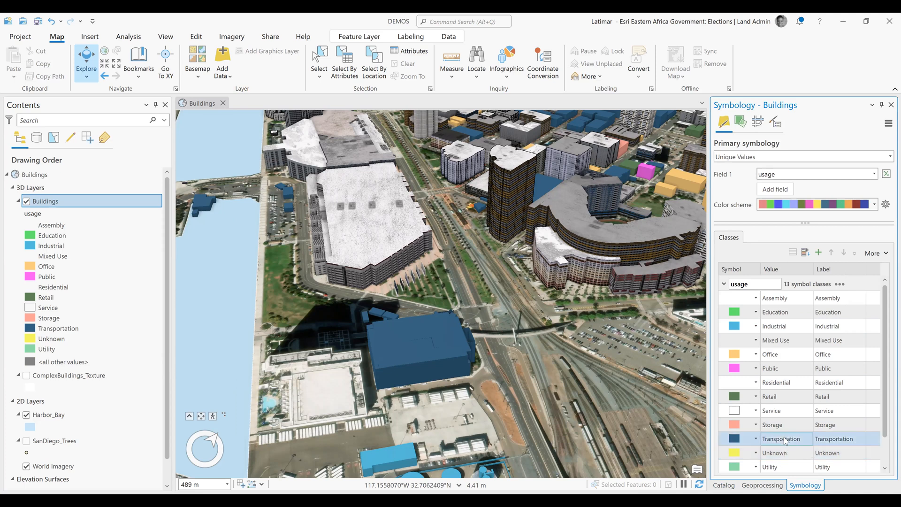
mouse_move(743, 442)
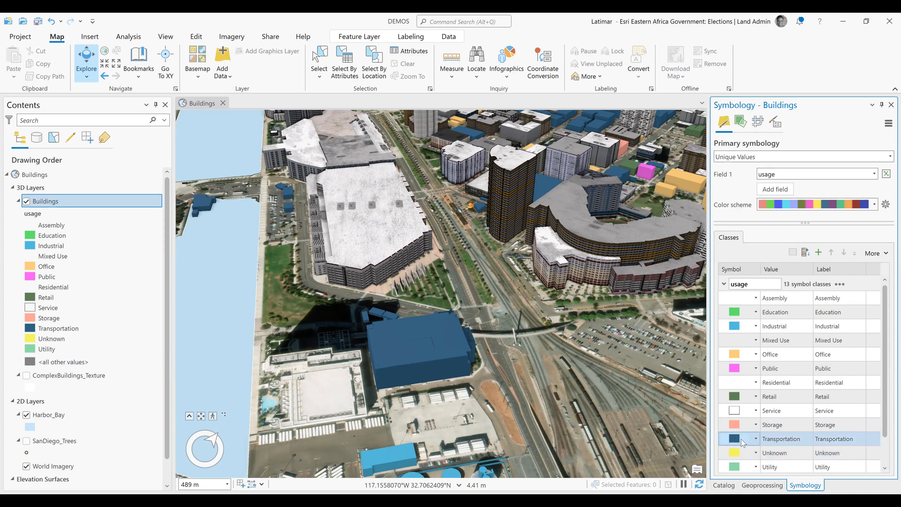
mouse_move(738, 439)
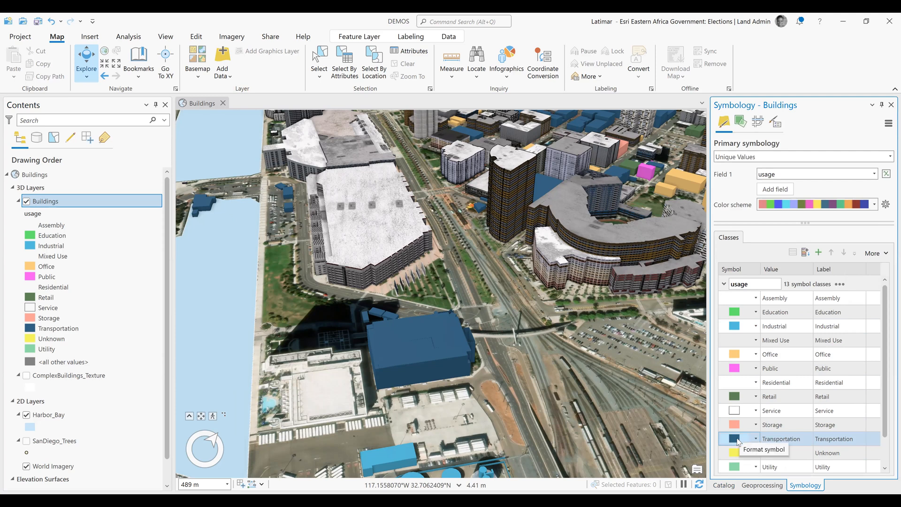
- Open the Transportation symbol's properties on the Symbol sub-tab for editing
left_click(737, 438)
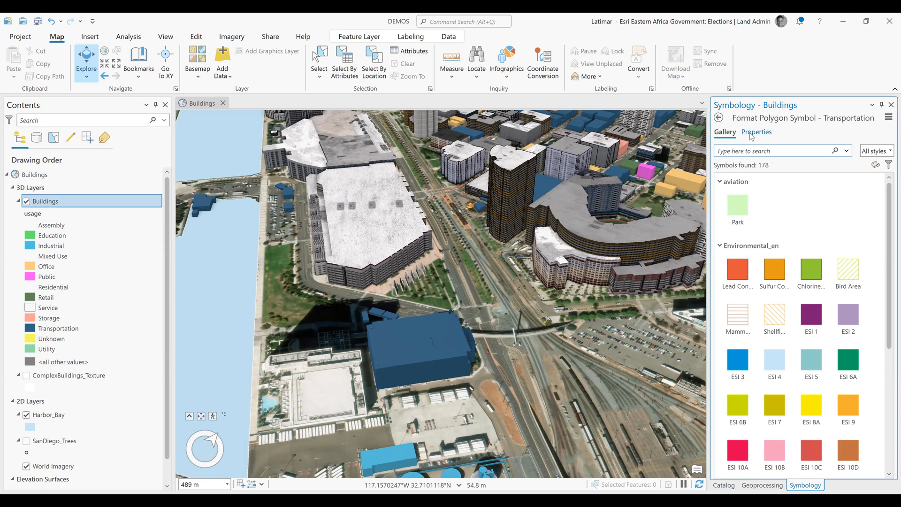
left_click(756, 132)
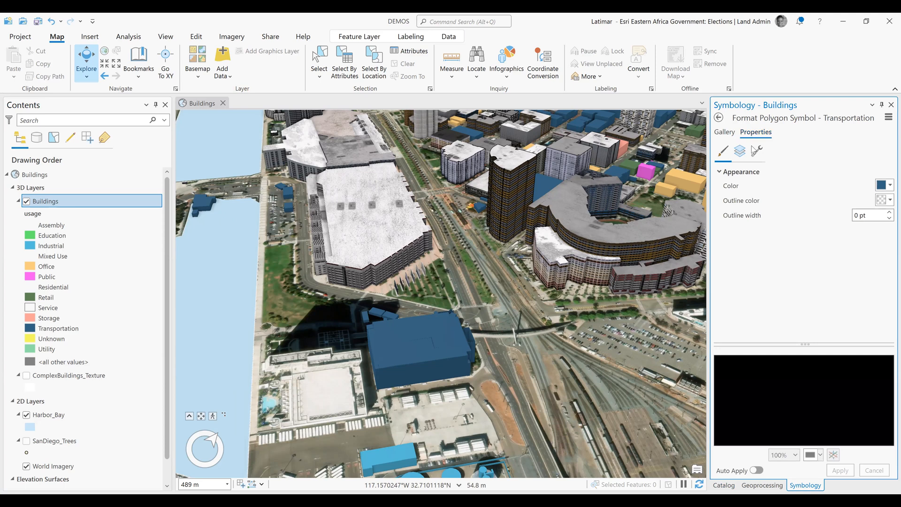
left_click(722, 151)
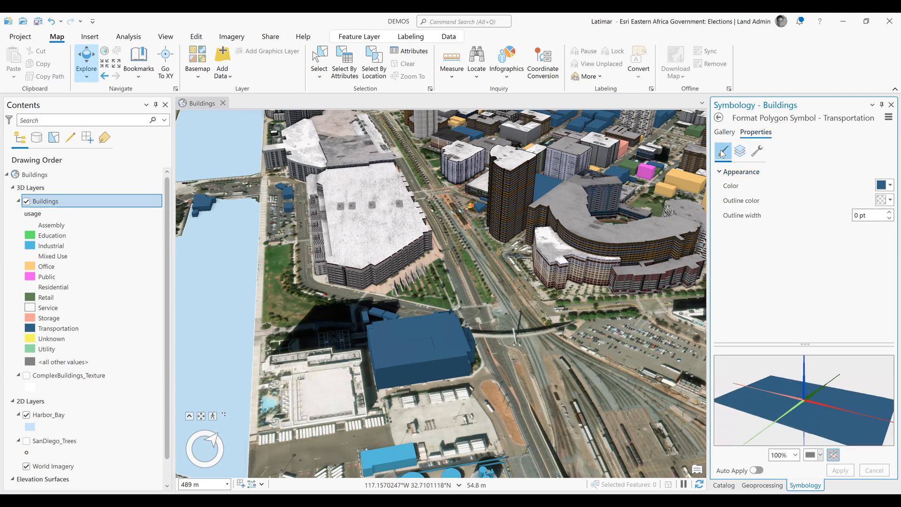
mouse_move(722, 151)
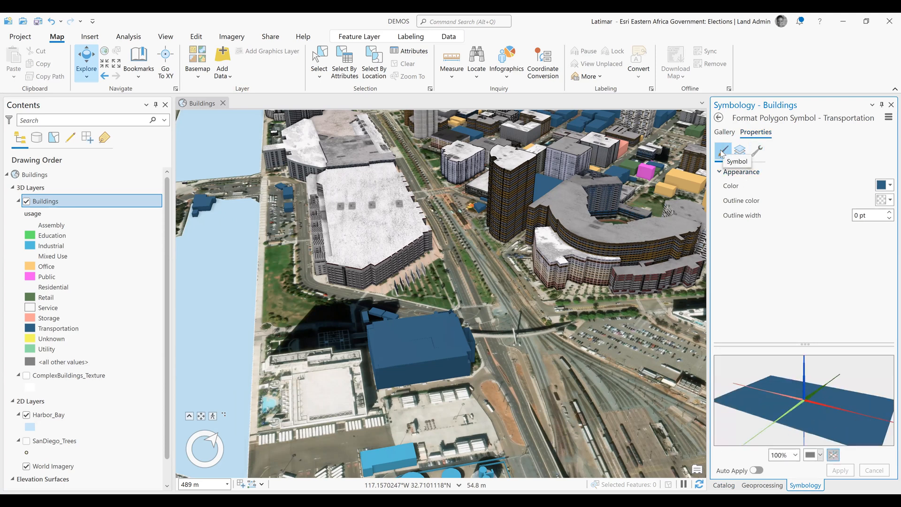
mouse_move(740, 151)
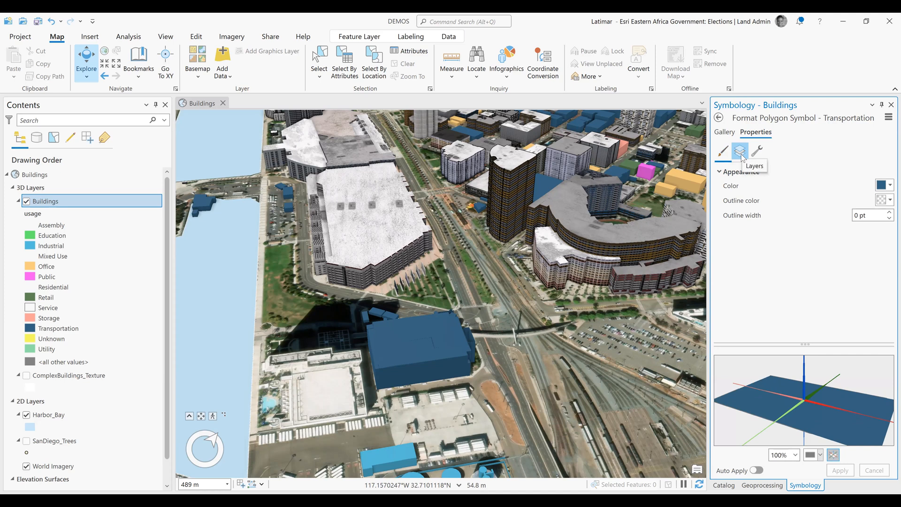
- Switch the Transportation symbol's fill layer from Solid fill to Procedural fill
left_click(739, 152)
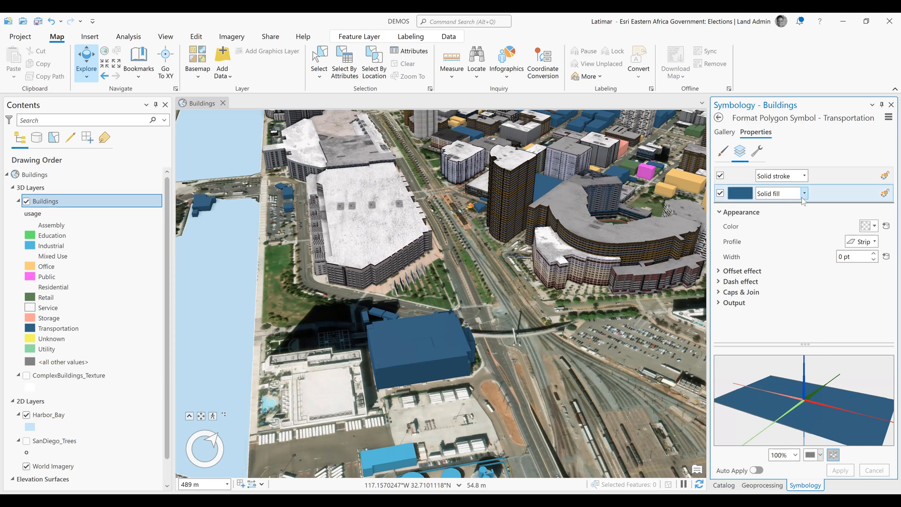
left_click(804, 193)
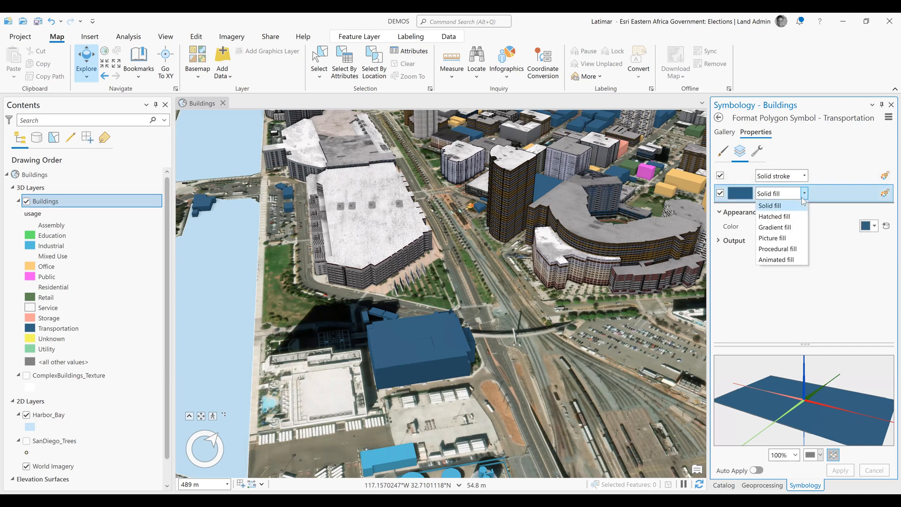
left_click(777, 248)
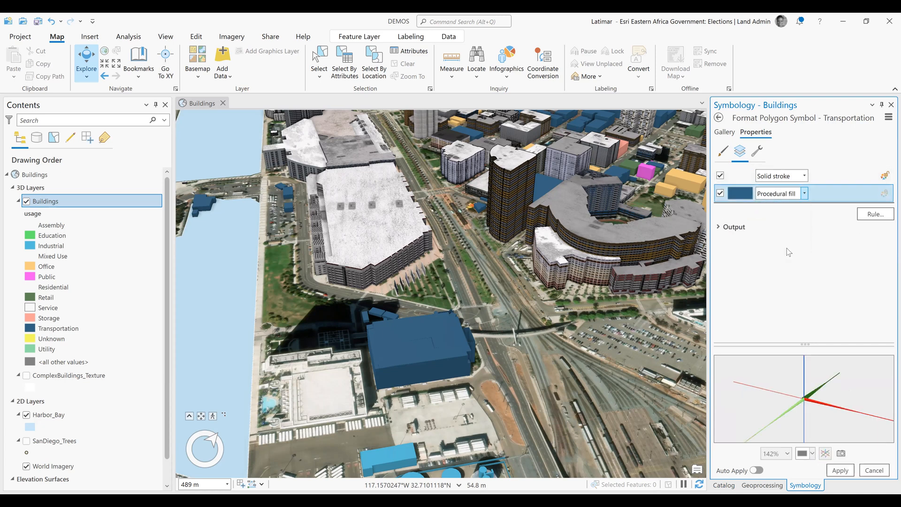
left_click(739, 194)
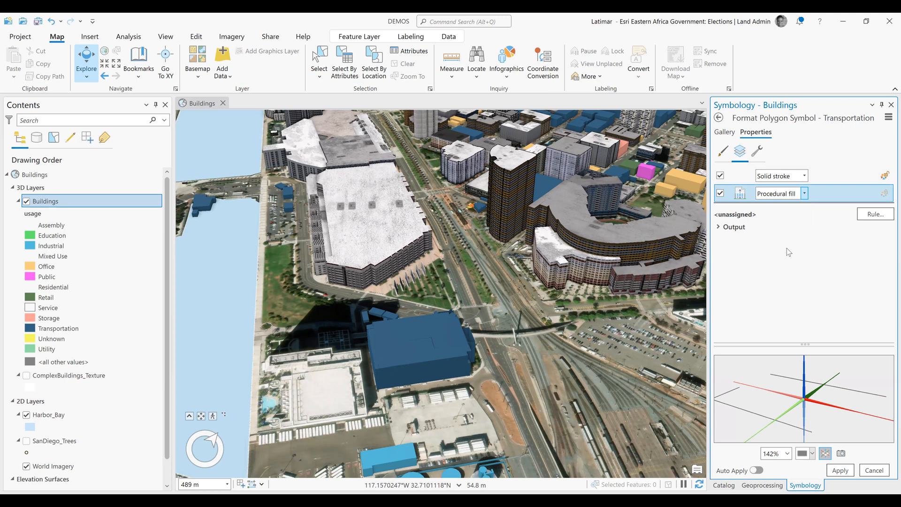
mouse_move(875, 214)
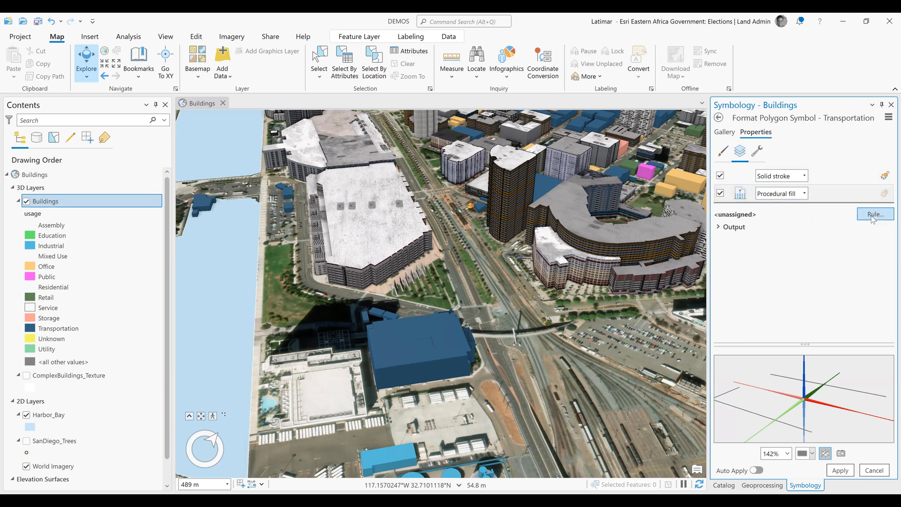
- Assign the .rpk rule package from the RulePackages folder to the procedural fill
left_click(874, 214)
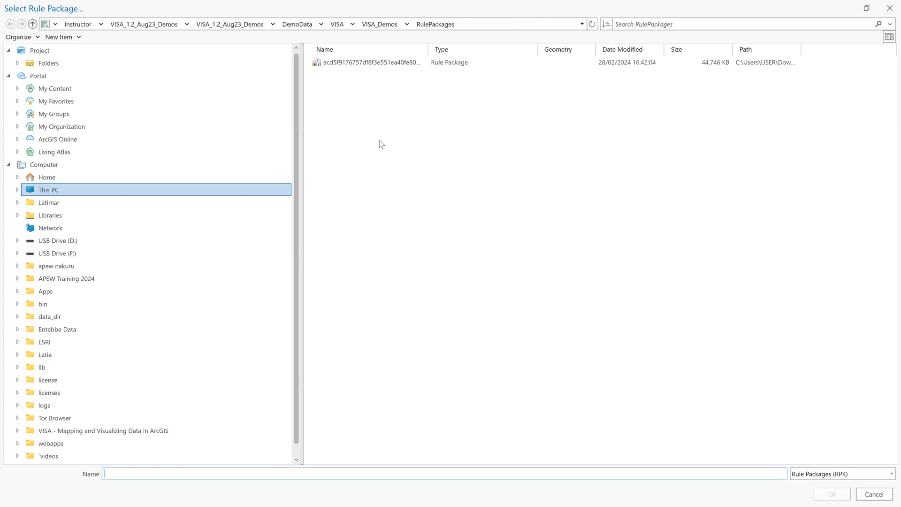
left_click(371, 62)
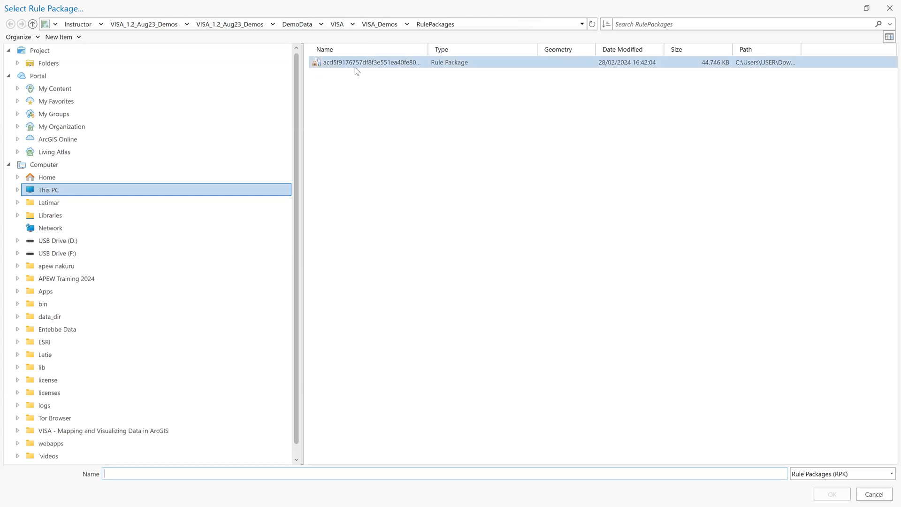
left_click(372, 62)
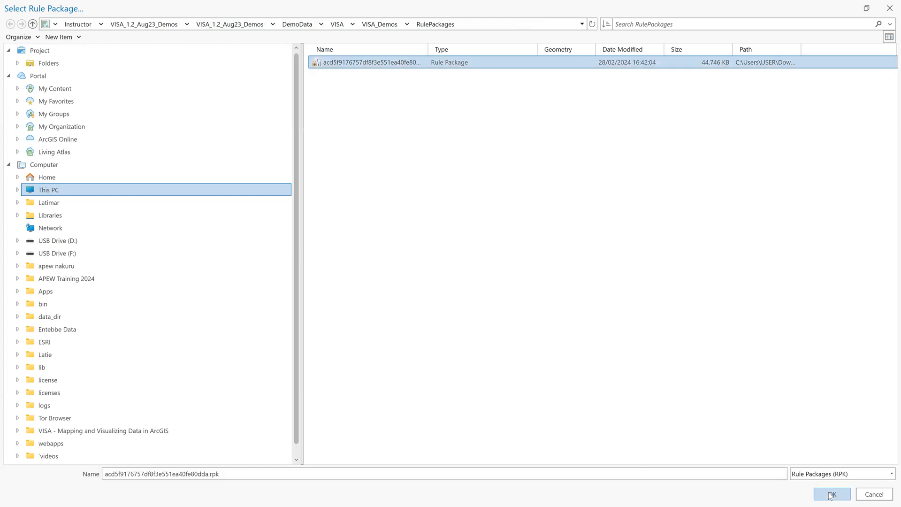
left_click(831, 494)
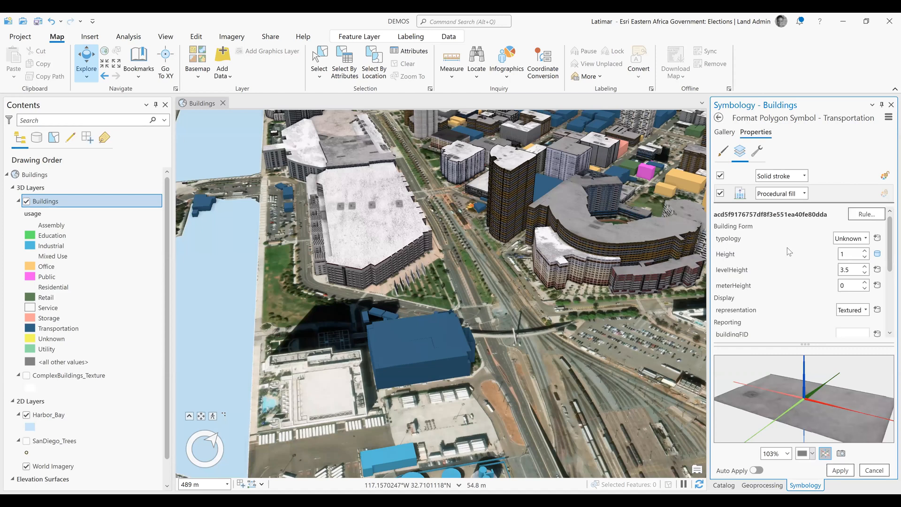
mouse_move(798, 281)
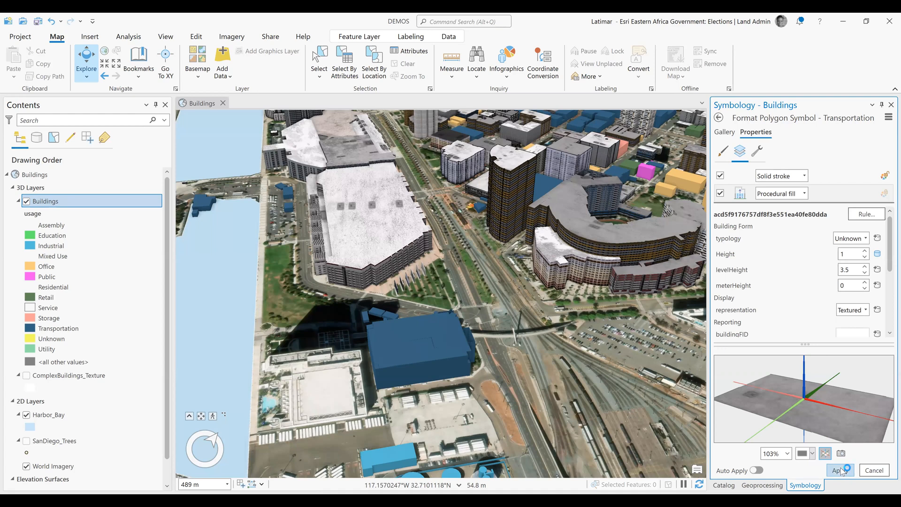
- Apply the procedural fill with the Textured representation to Transportation buildings
left_click(838, 469)
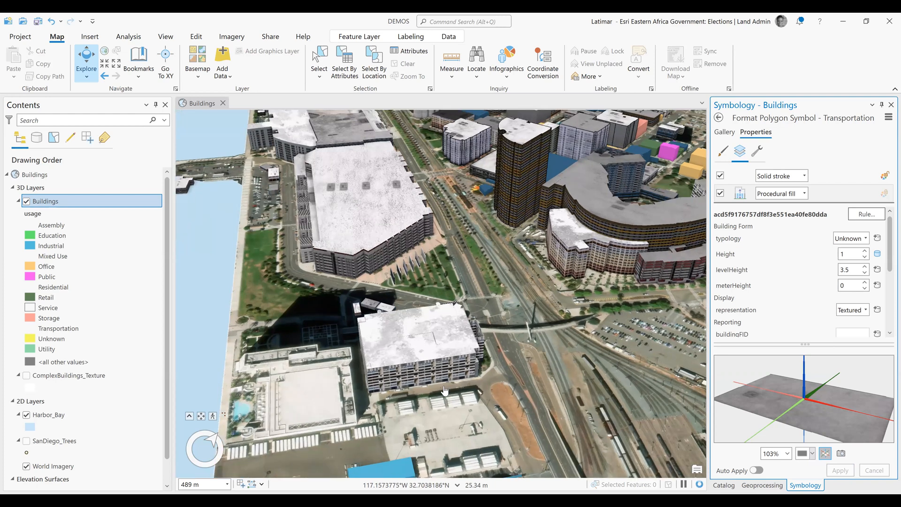
- Zoom in on the textured Transportation building to inspect its window-lined facades
scroll("up", 3)
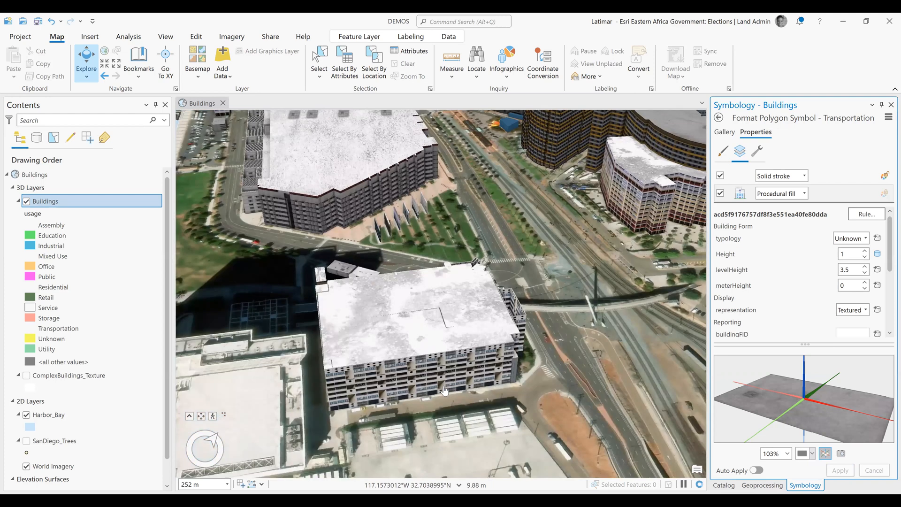